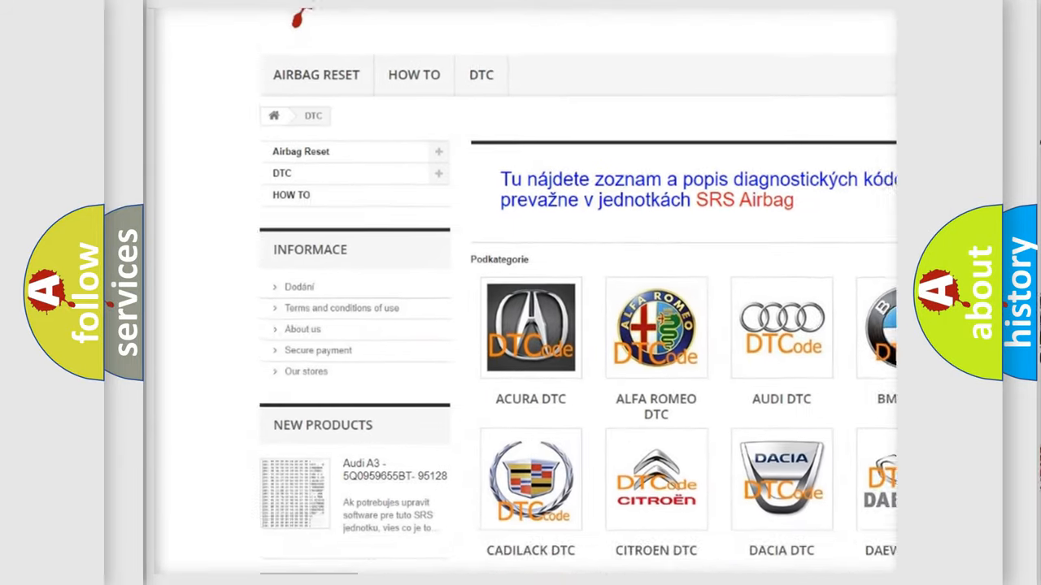
pyautogui.scroll(-3)
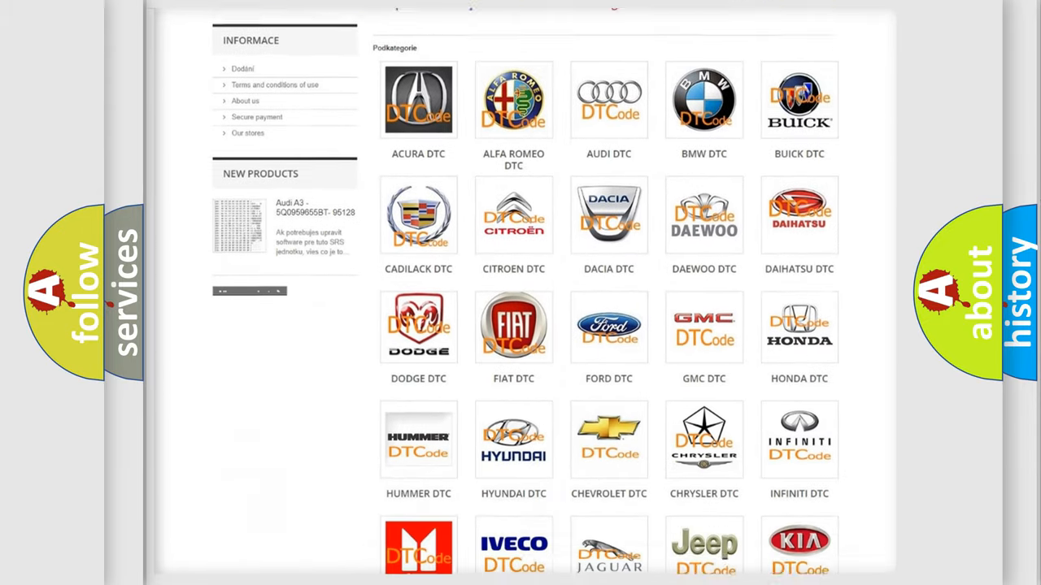
pyautogui.scroll(-3)
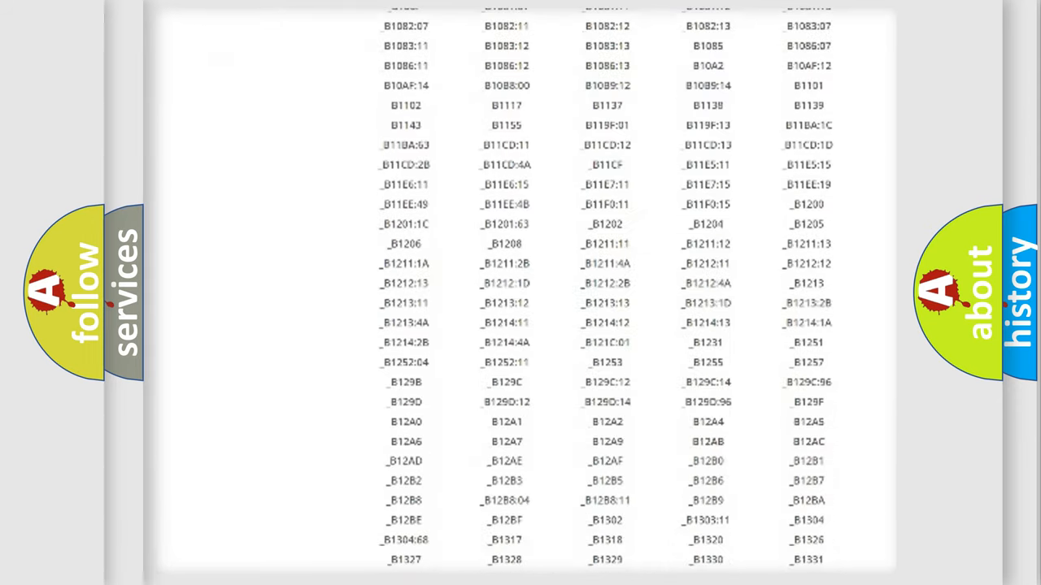
pyautogui.scroll(-3)
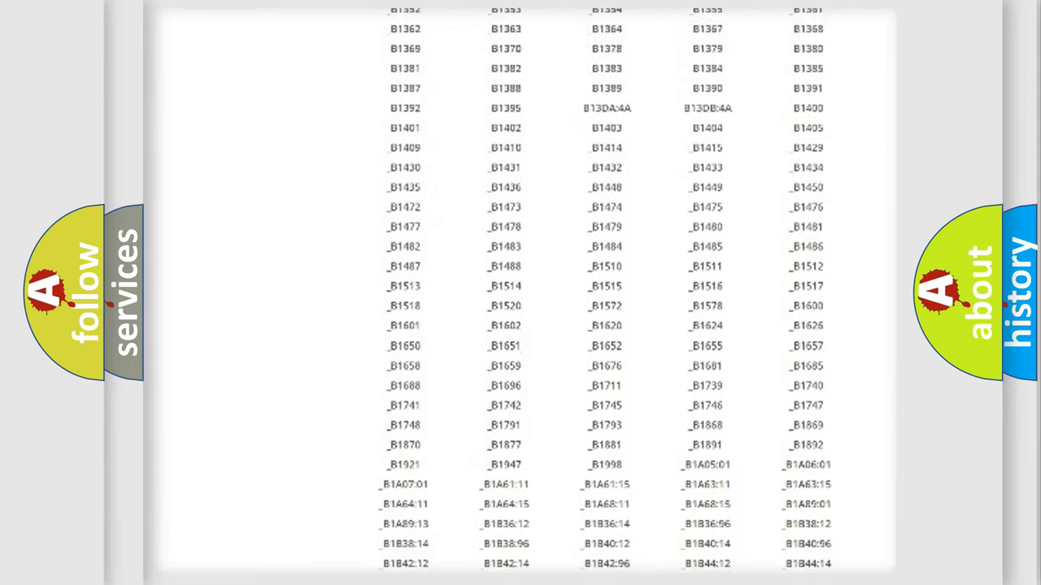